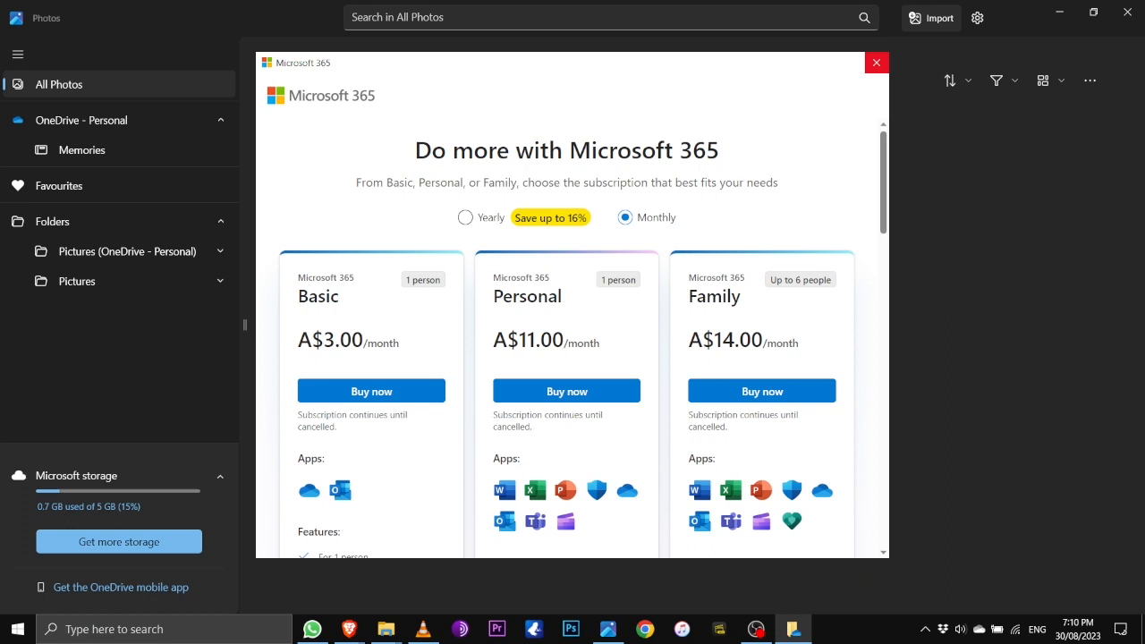
- Close the Microsoft 365 offer and try opening Video Editor, bringing up the Clipchamp notice
left_click(875, 62)
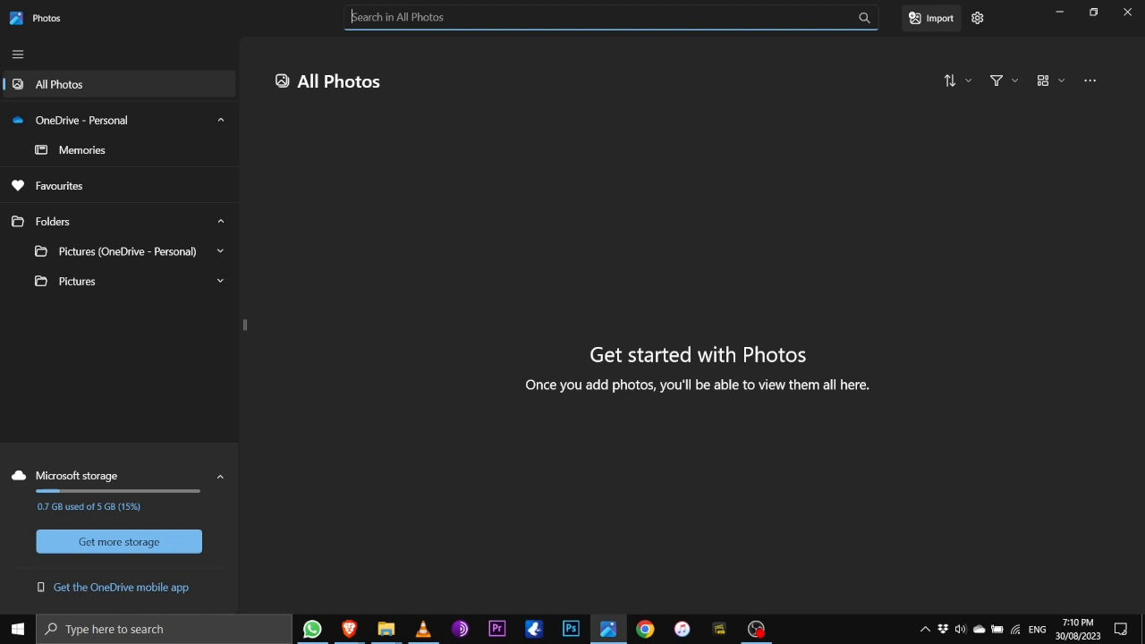
left_click(220, 120)
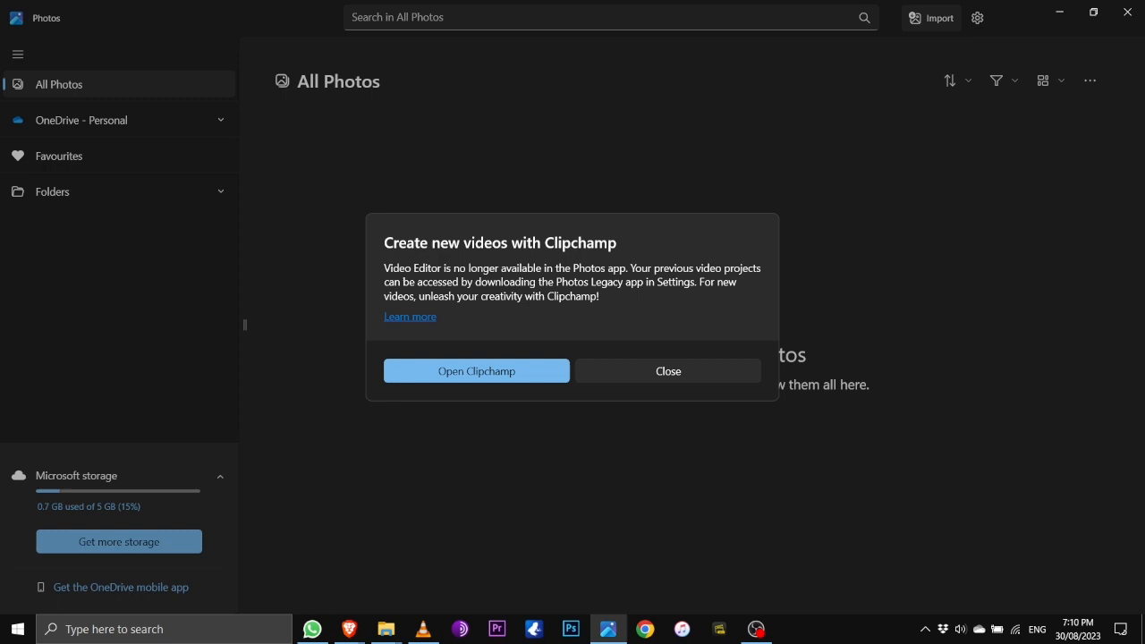
- Close the 'Create new videos with Clipchamp' dialog
left_click(667, 370)
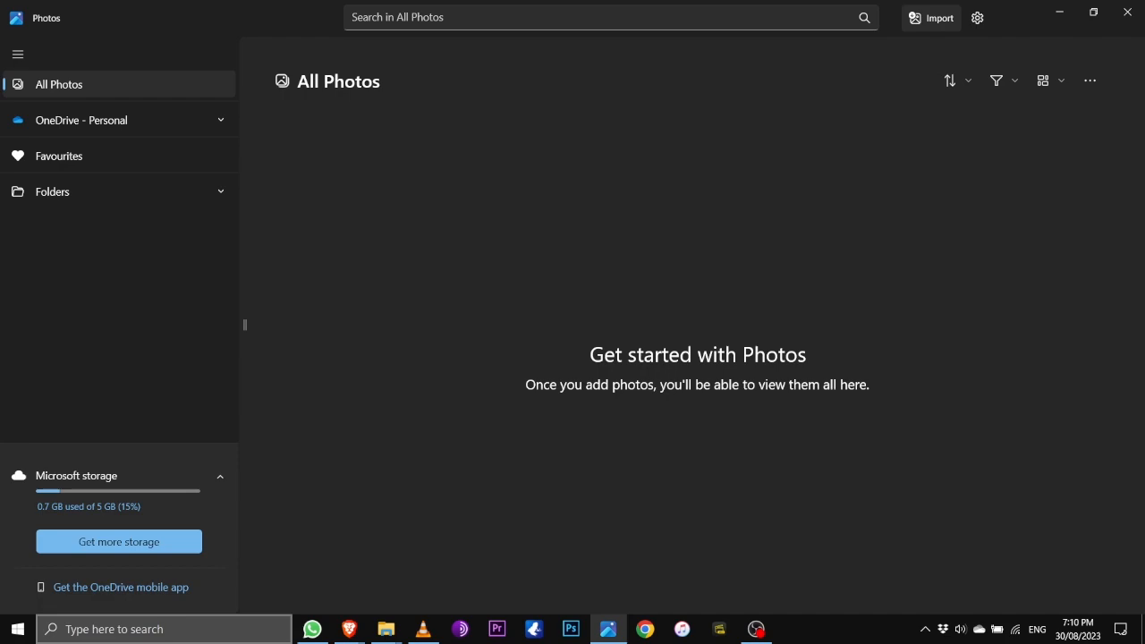
- Search Microsoft Store for 'video ed' and scroll through the matching apps
left_click(792, 629)
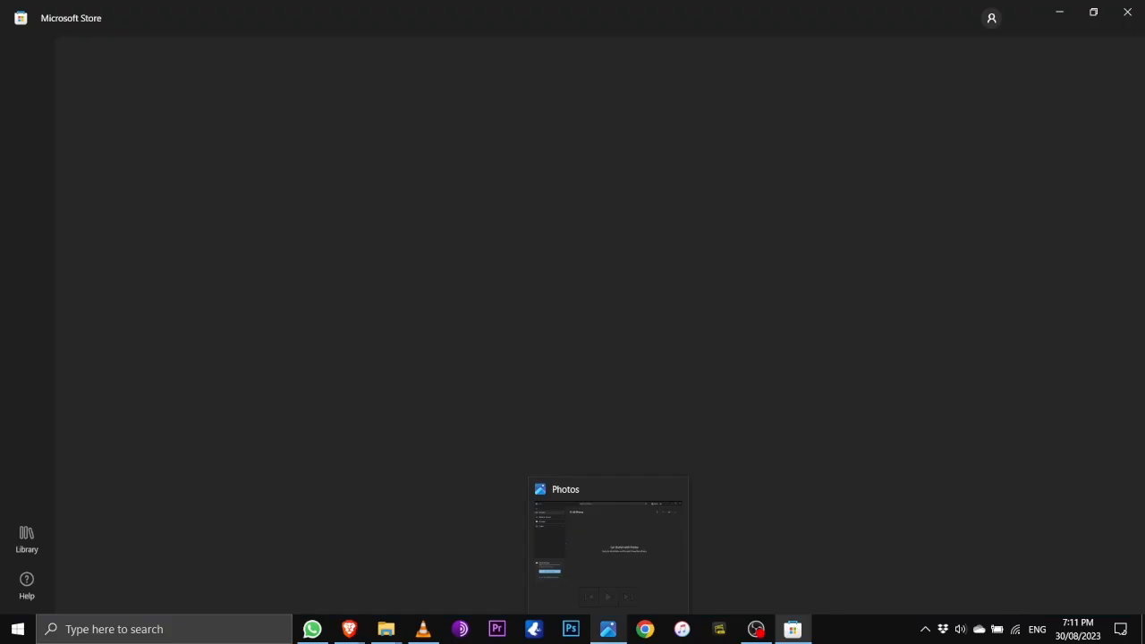
type("video editor")
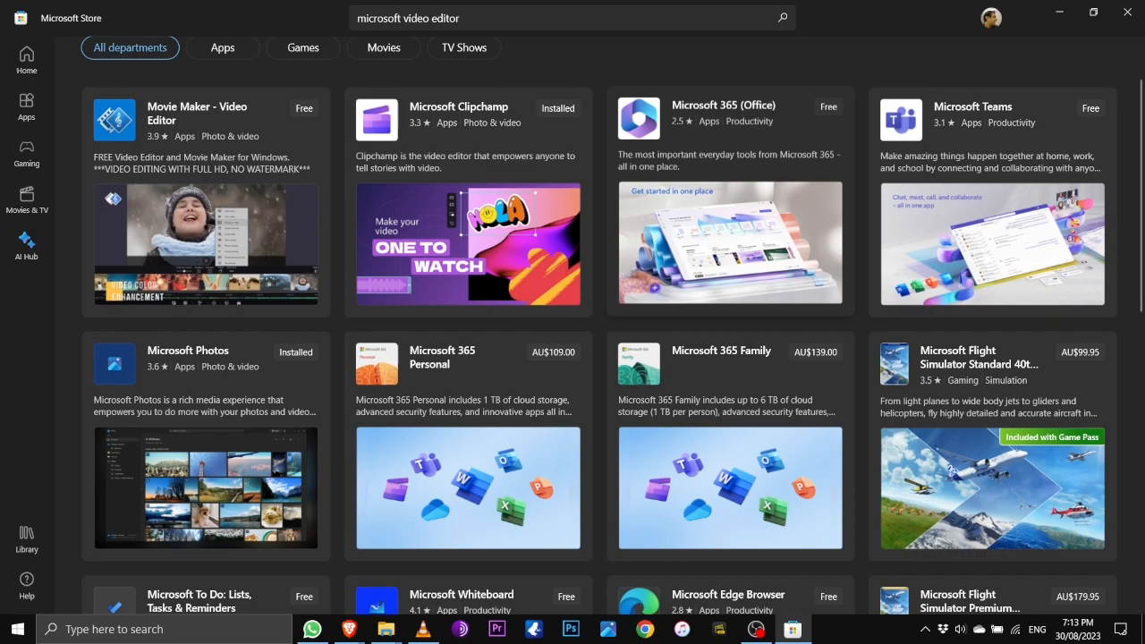
scroll("down", 3)
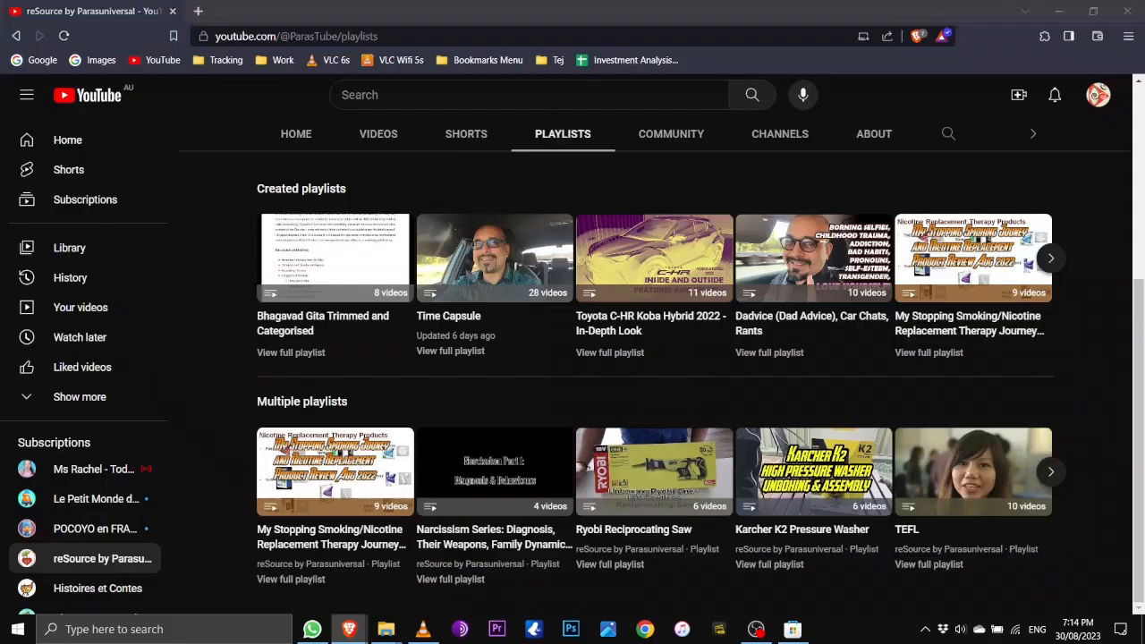
- Read the Photos Legacy support article in Brave, then open its store listing tab
left_click(271, 10)
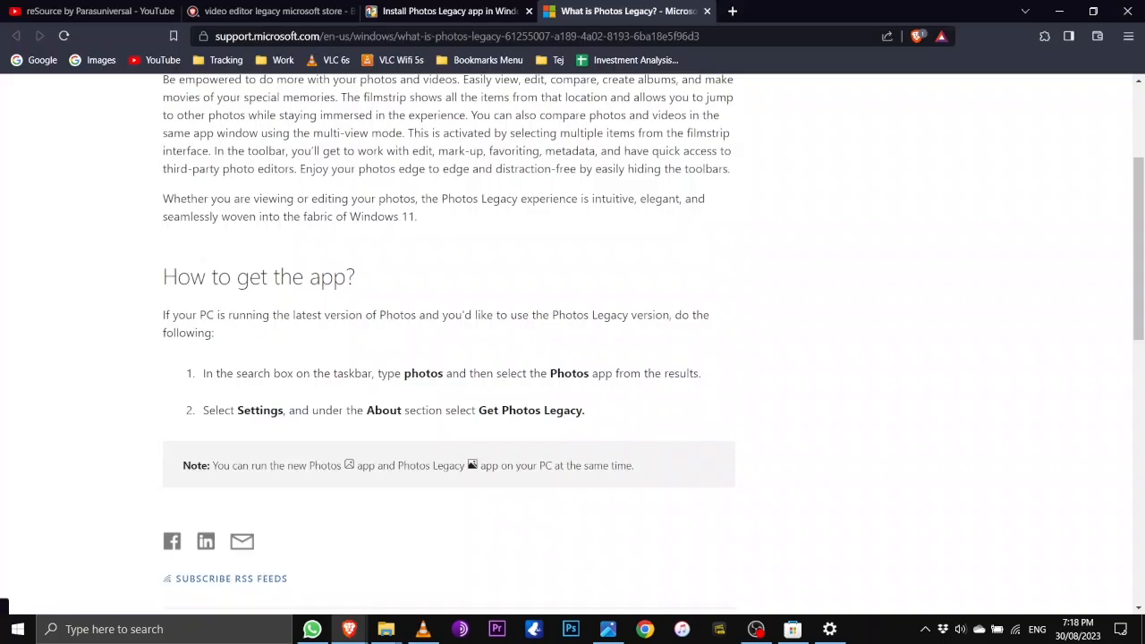
left_click(445, 10)
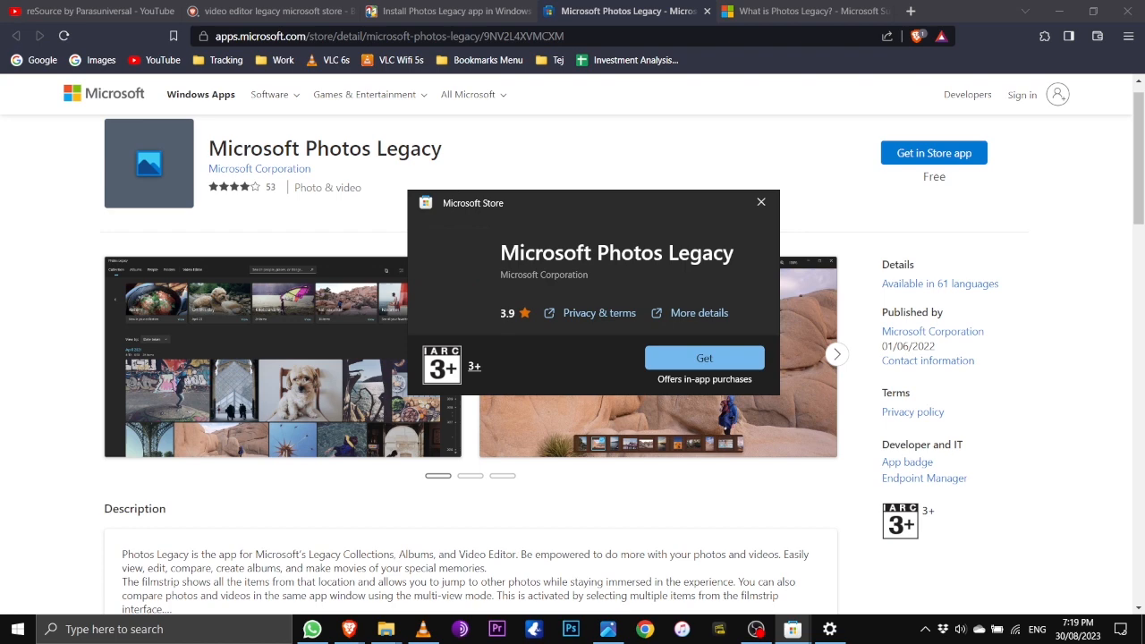
- Get Microsoft Photos Legacy from the Store, then open it once installed
left_click(704, 357)
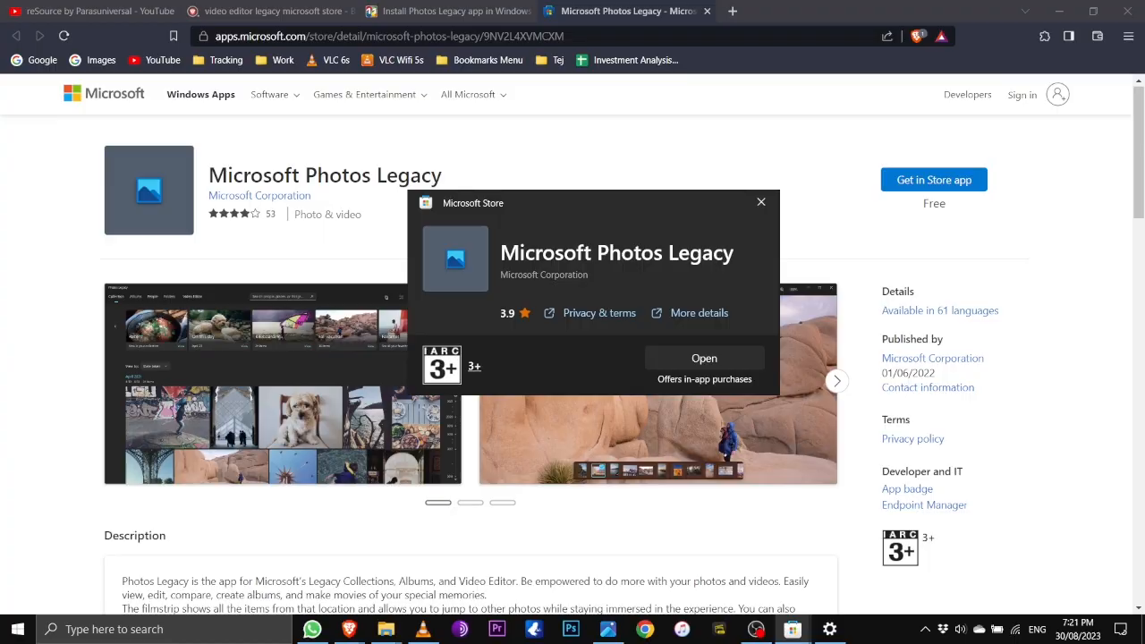
left_click(704, 357)
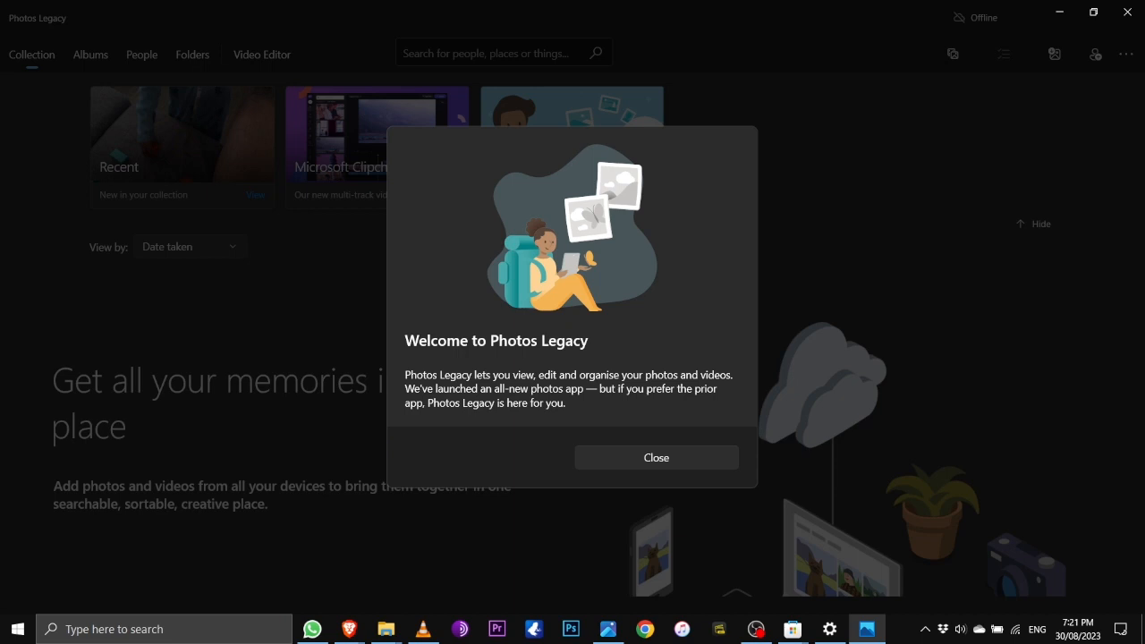
- Dismiss the Welcome to Photos Legacy dialog and switch to the Video Editor tab
left_click(655, 457)
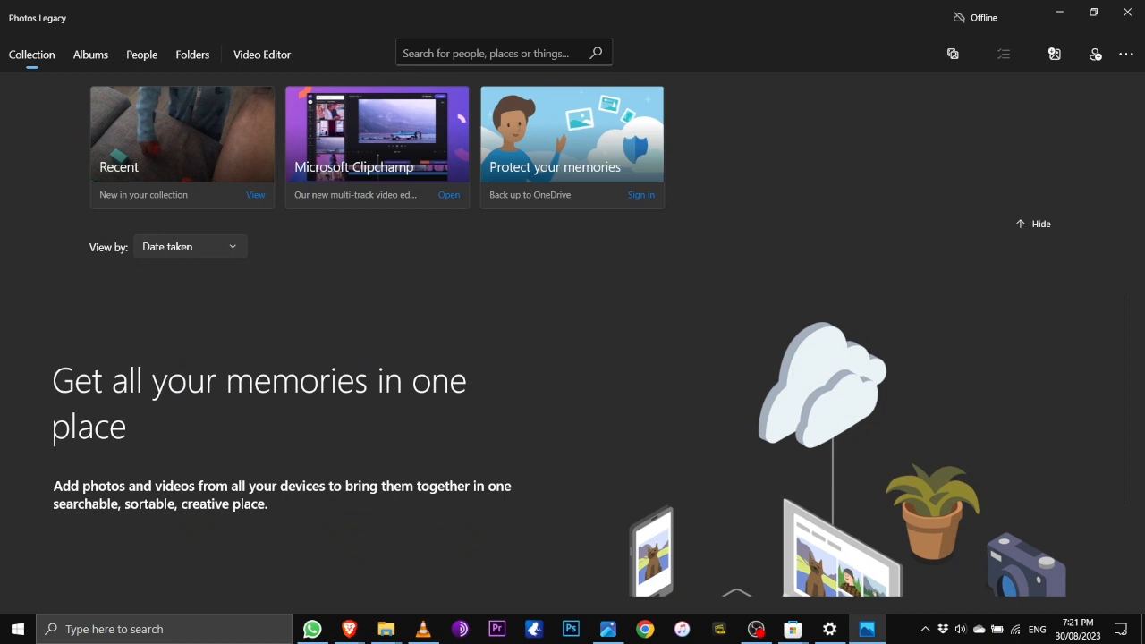
left_click(262, 54)
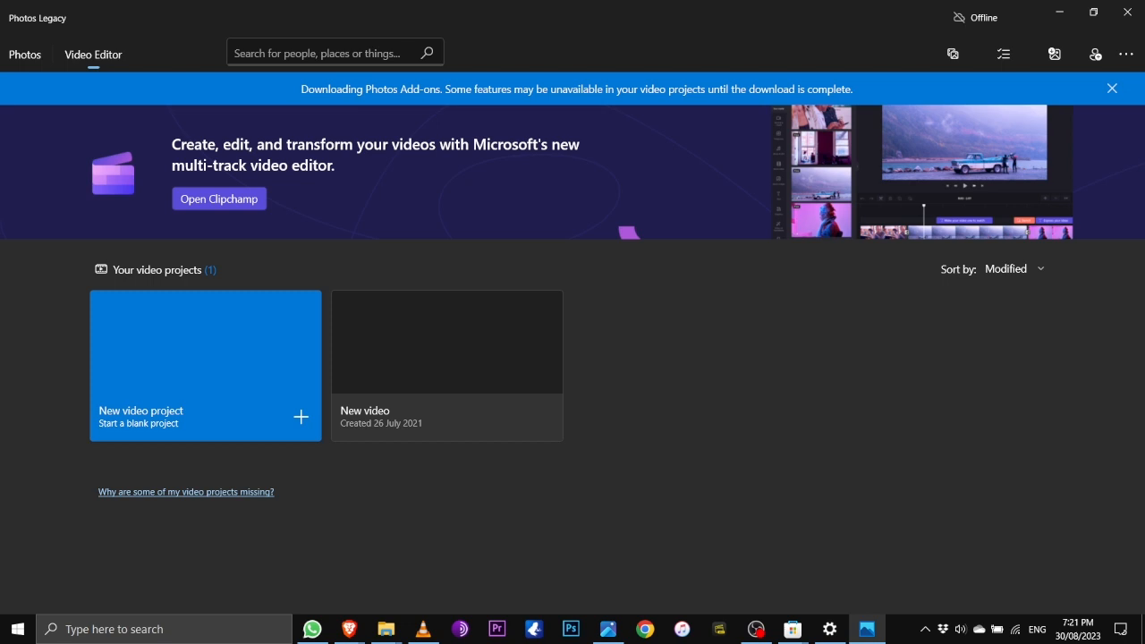
- Close the 'Downloading Photos Add-ons' banner on the Video Editor page
left_click(1111, 87)
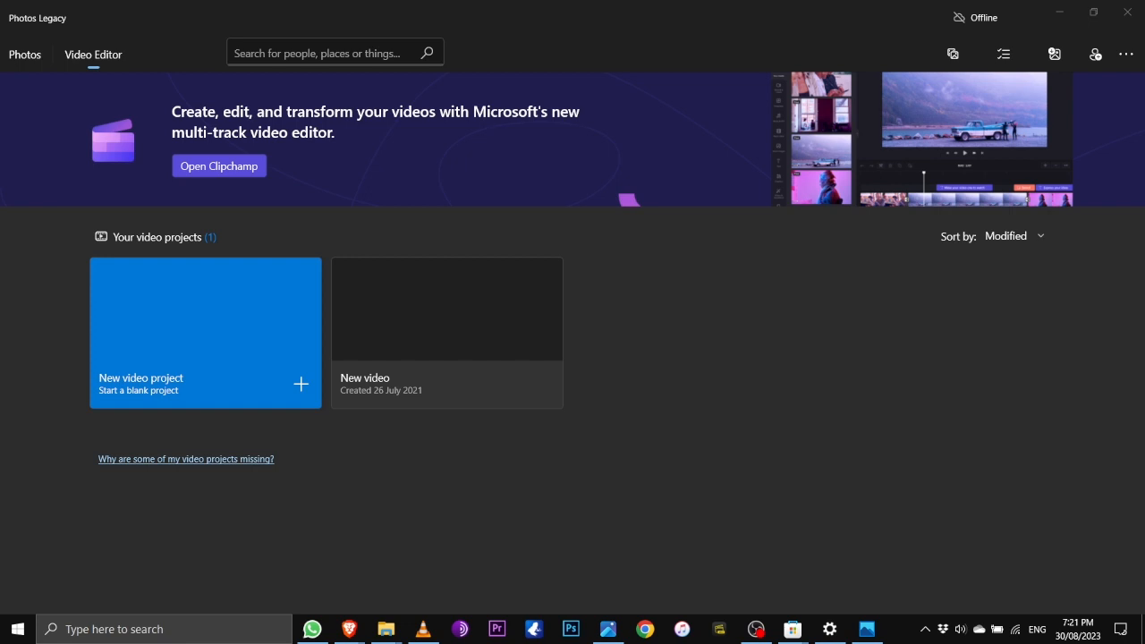